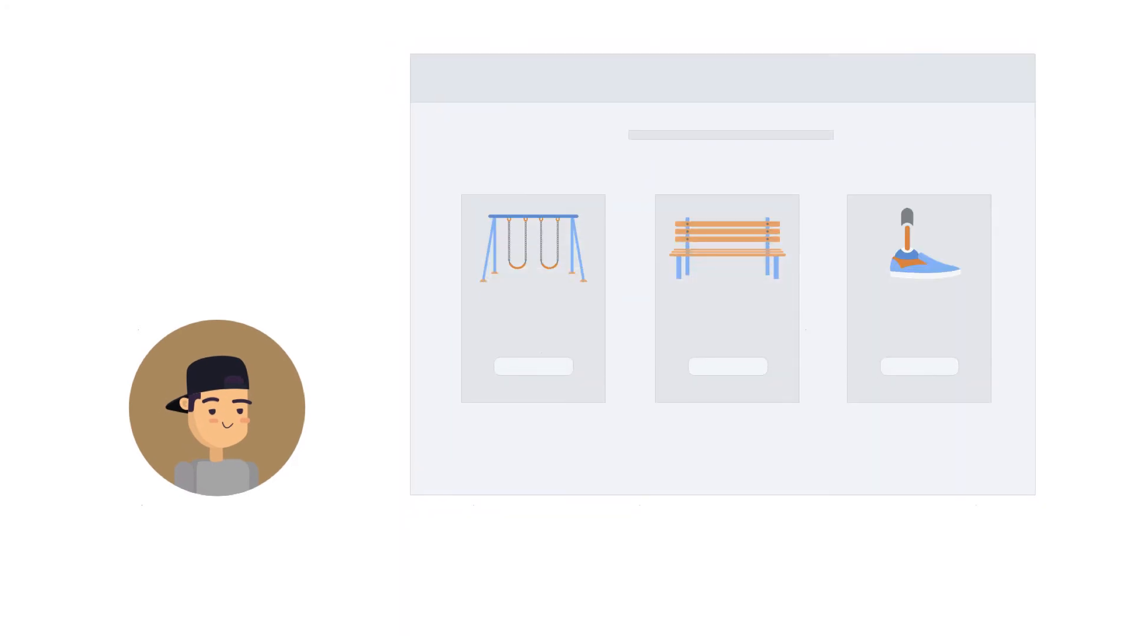
- Cast the vote for the park bench option among swing set, bench and sneaker
{"action": "left_click", "coordinate": [727, 366]}
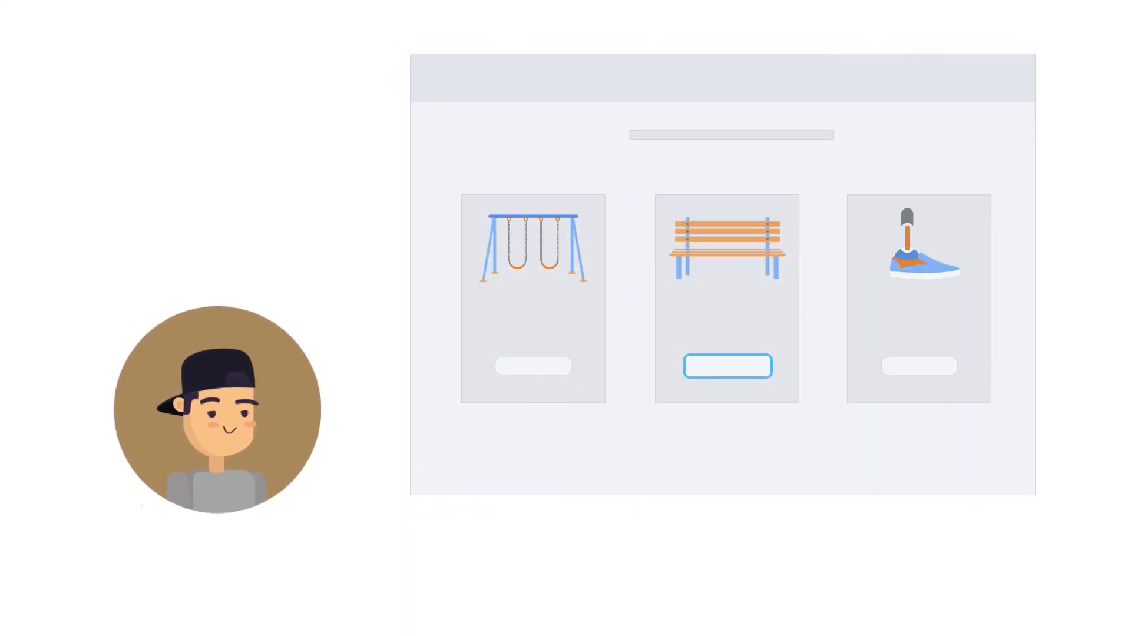